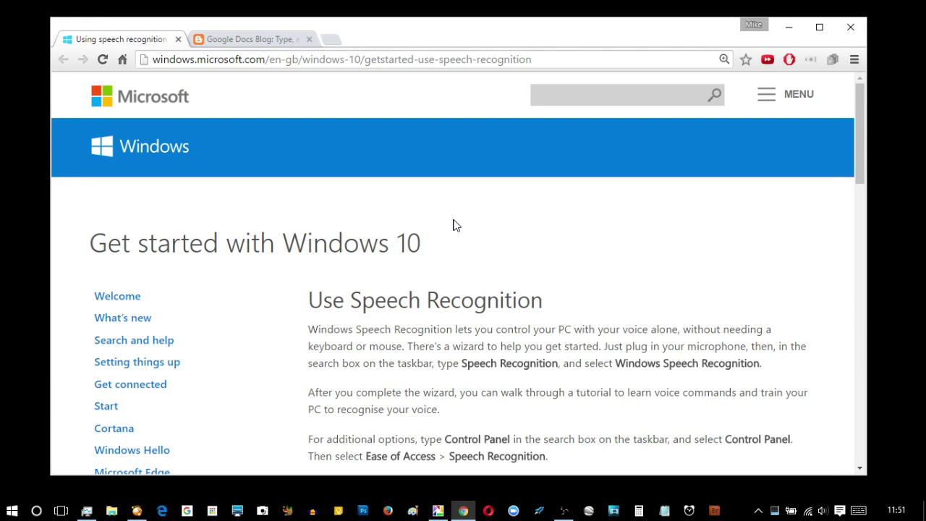
Read the Google Docs Blog voice typing post, then return to the Use Speech Recognition guide
left_click(249, 38)
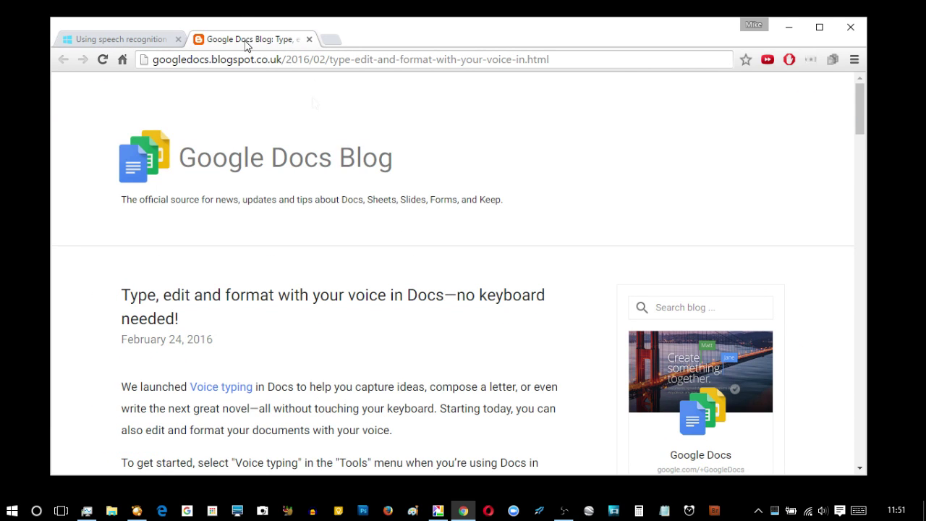
scroll("down", 3)
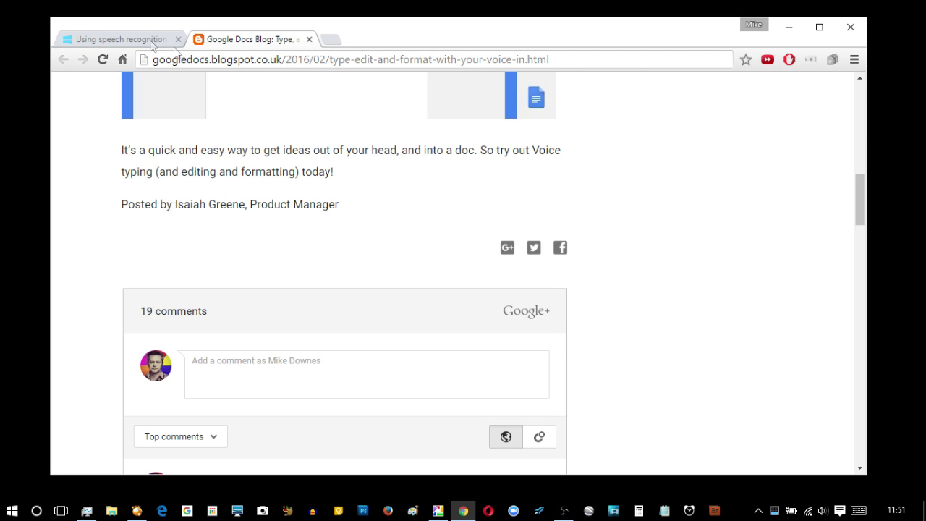
left_click(116, 38)
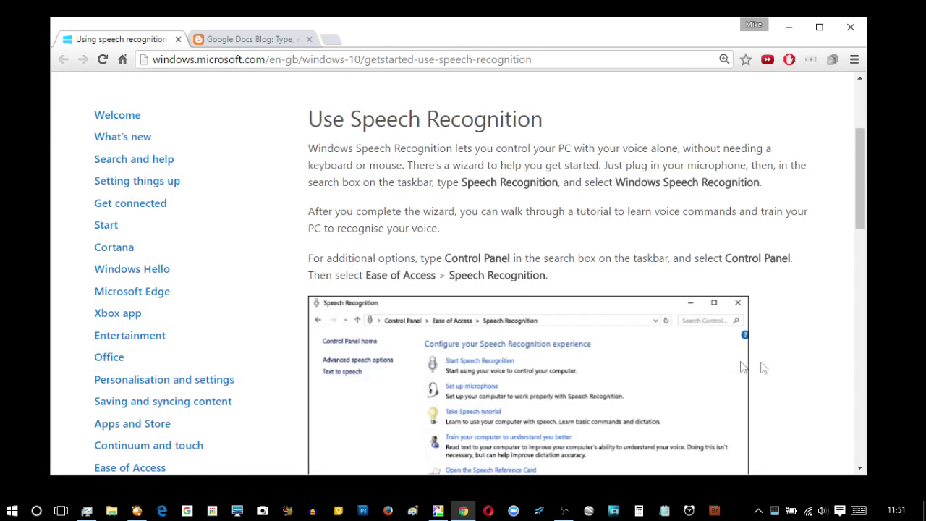
mouse_move(811, 374)
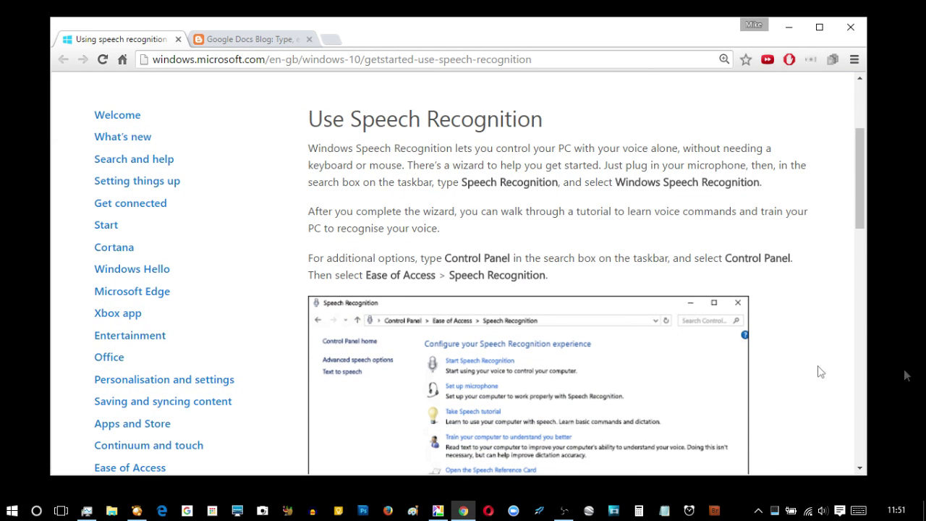
Search Start for 'speech' and launch Windows Speech Recognition
left_click(12, 511)
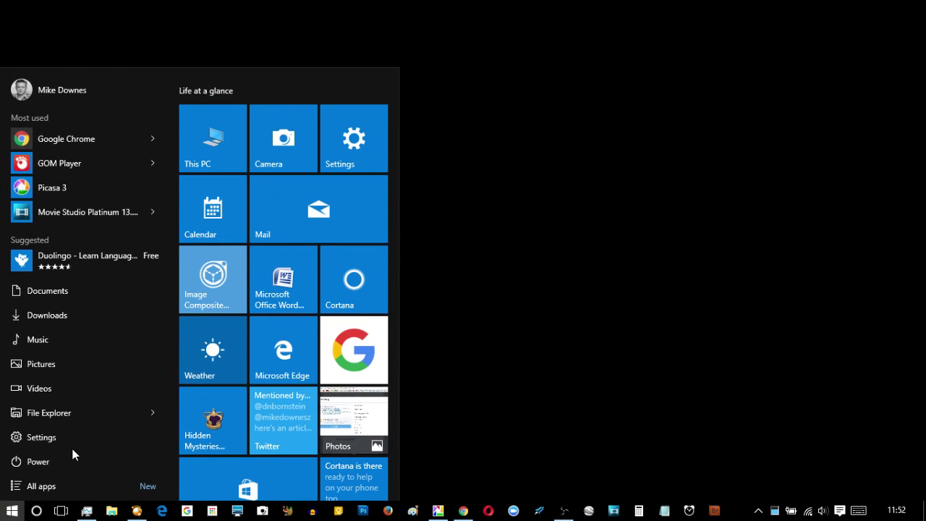
type("speed")
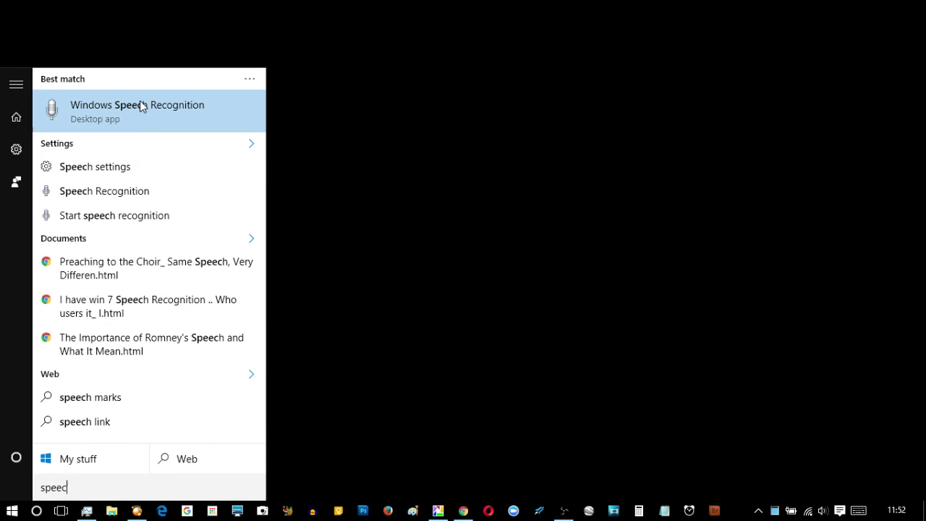
left_click(137, 111)
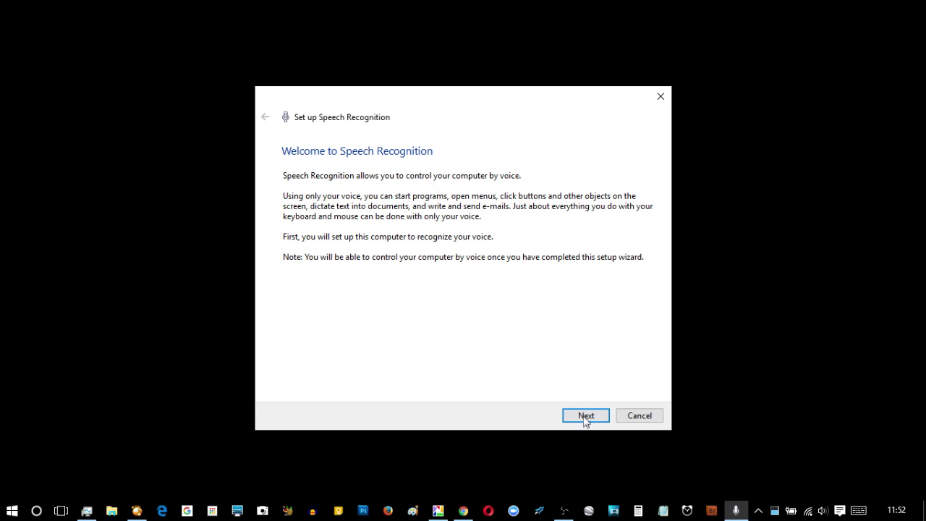
Pass the welcome page and choose Headset Microphone as the microphone type
left_click(585, 415)
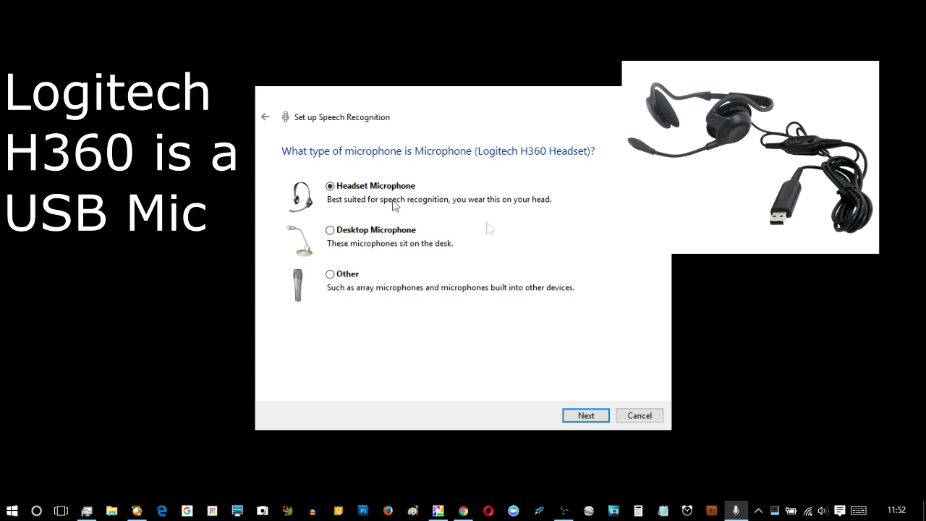
left_click(585, 415)
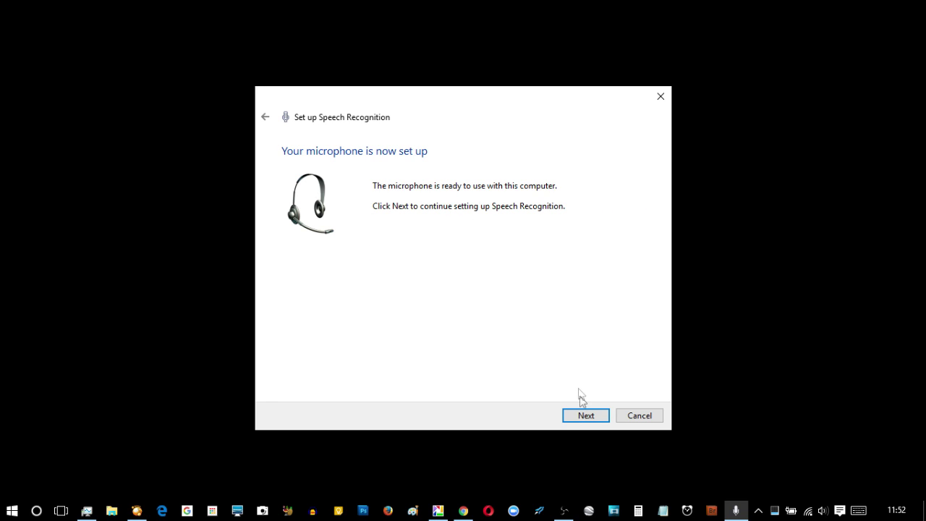
left_click(585, 414)
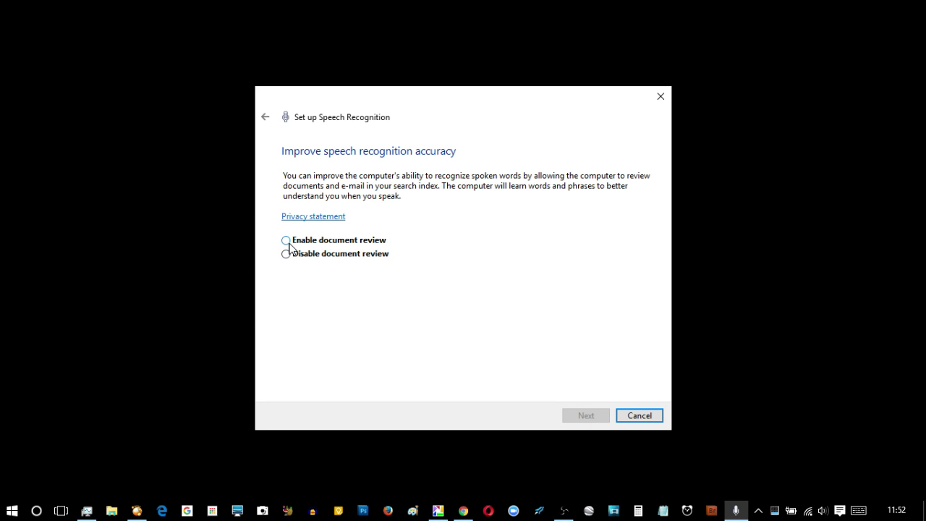
Enable document review to improve accuracy and move on to the activation mode choice
left_click(286, 240)
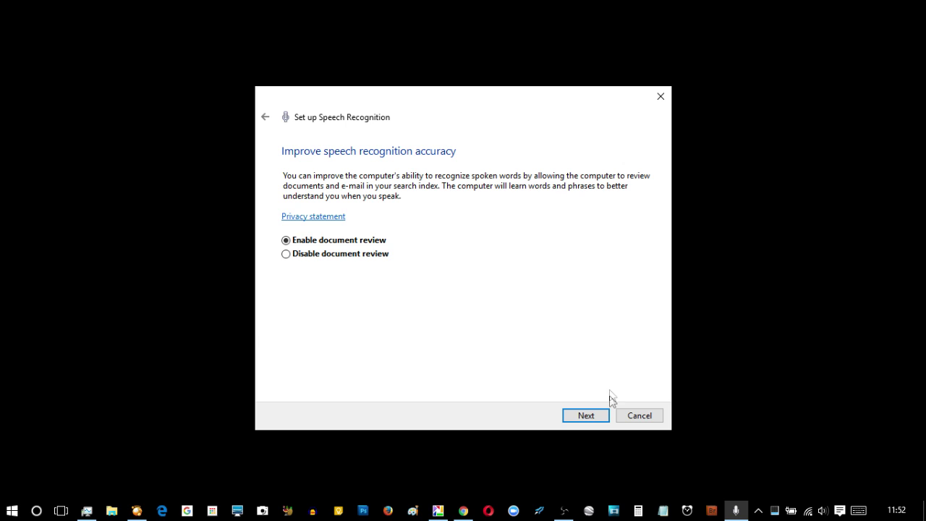
left_click(585, 414)
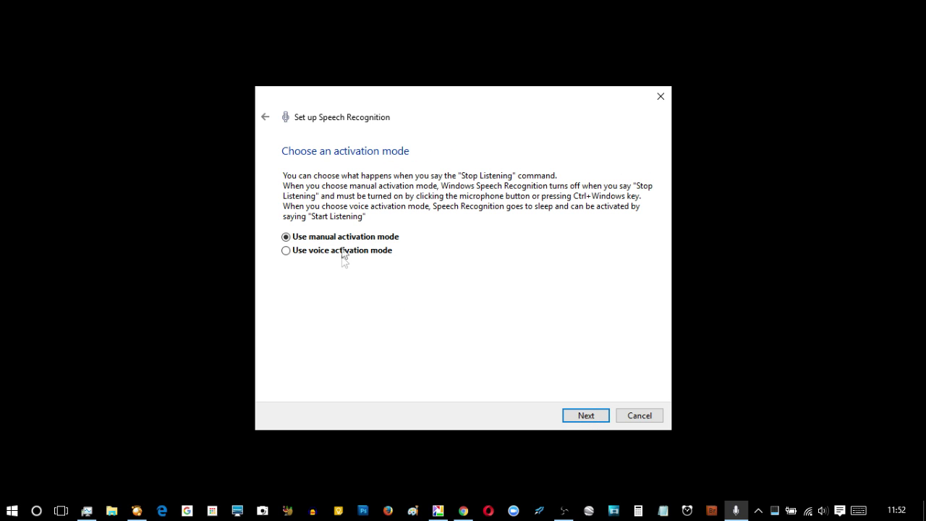
mouse_move(583, 387)
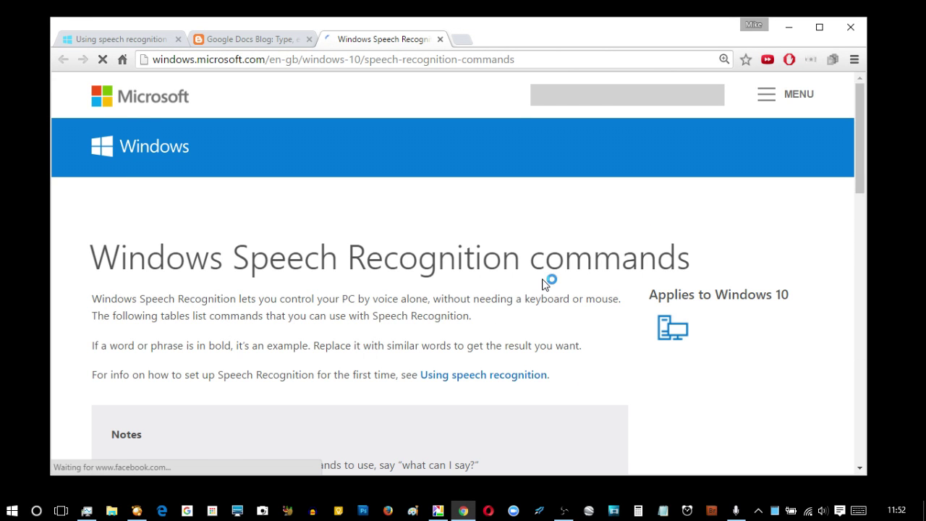
scroll("down", 3)
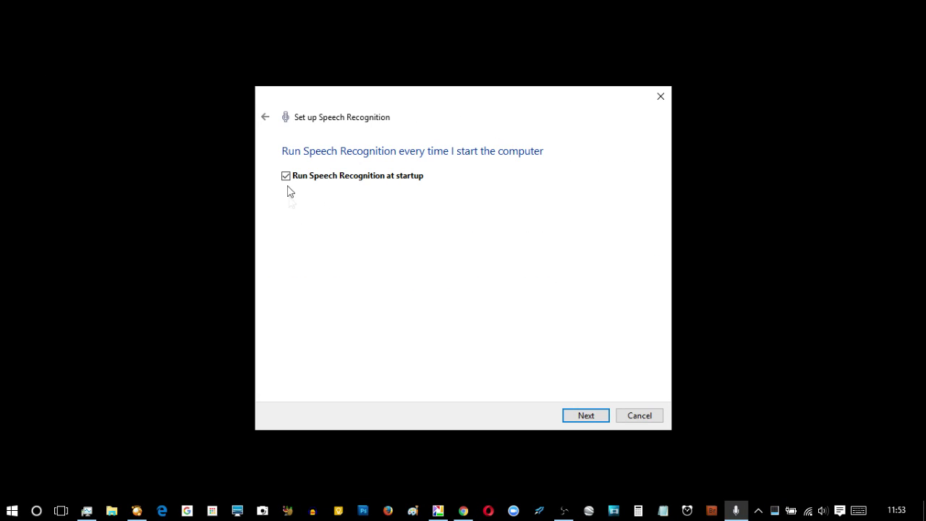
Keep 'Run Speech Recognition at startup' ticked in the wizard
left_click(285, 176)
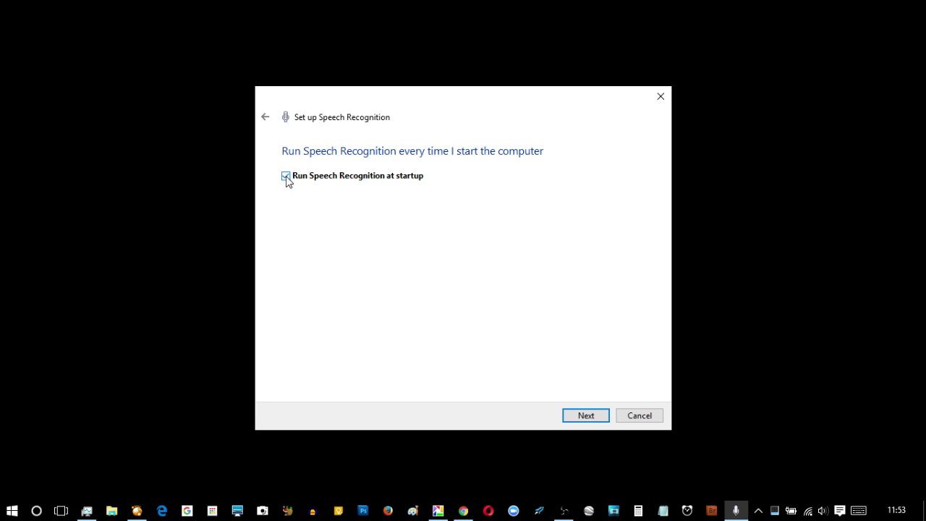
left_click(285, 175)
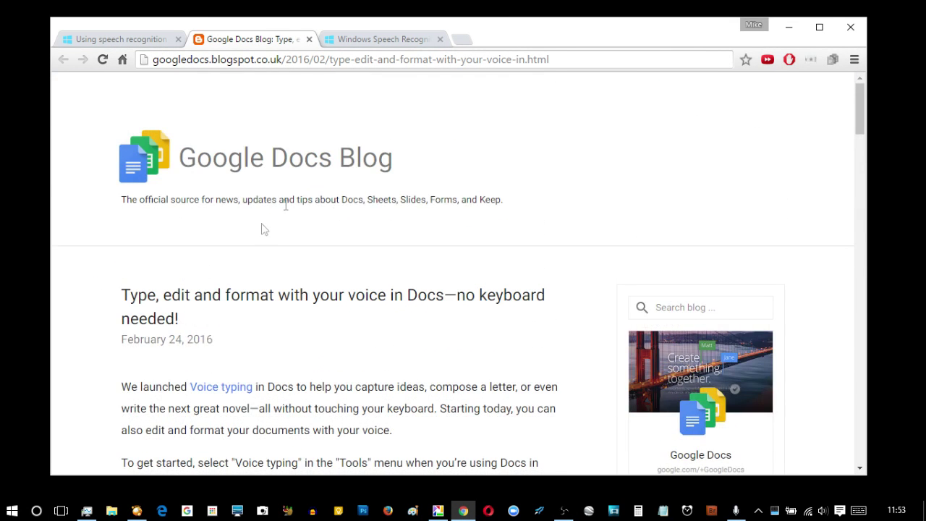
Scroll the Google Docs Blog post down to its comments
scroll("down", 3)
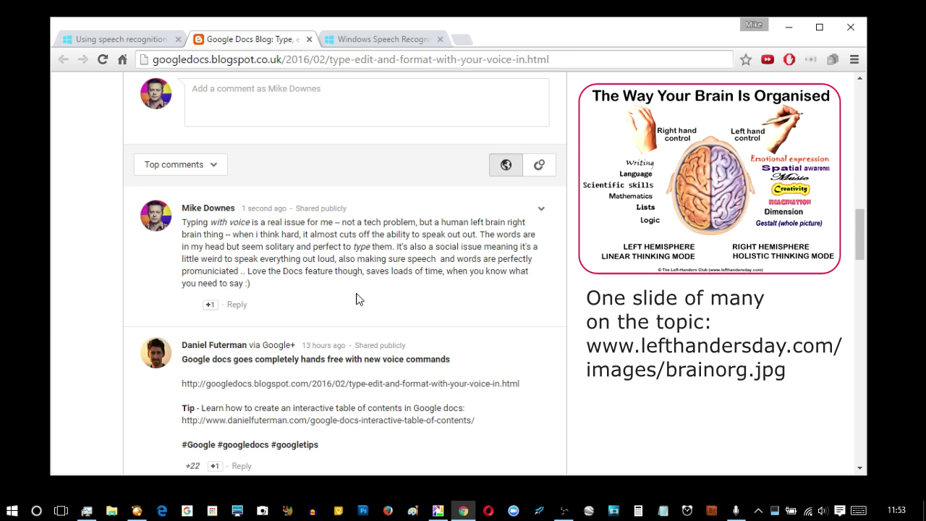
mouse_move(348, 305)
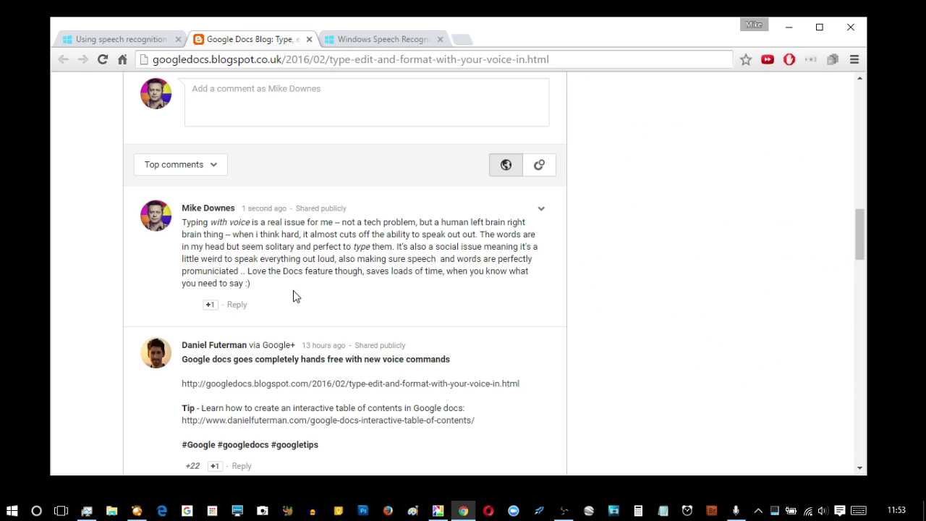
mouse_move(313, 299)
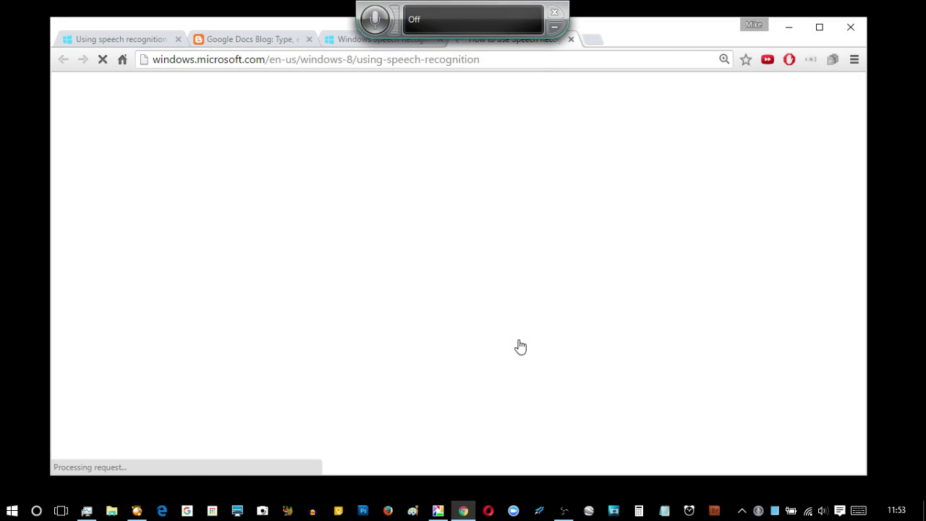
From the speech bar's Configuration menu, launch Improve voice recognition training
right_click(470, 20)
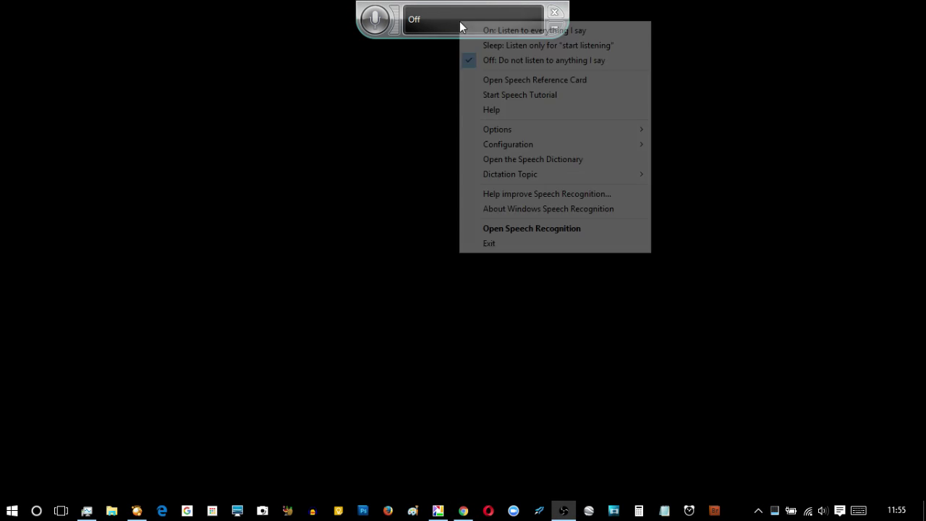
mouse_move(508, 144)
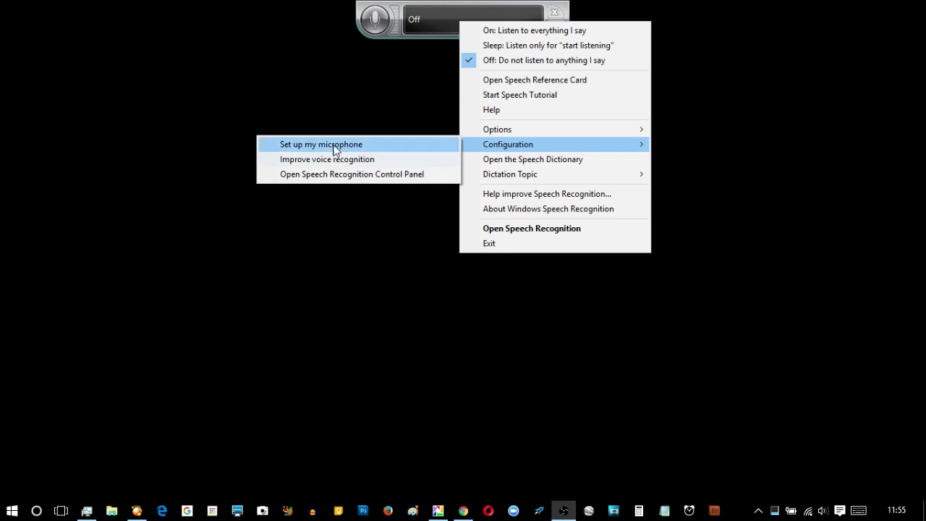
mouse_move(327, 159)
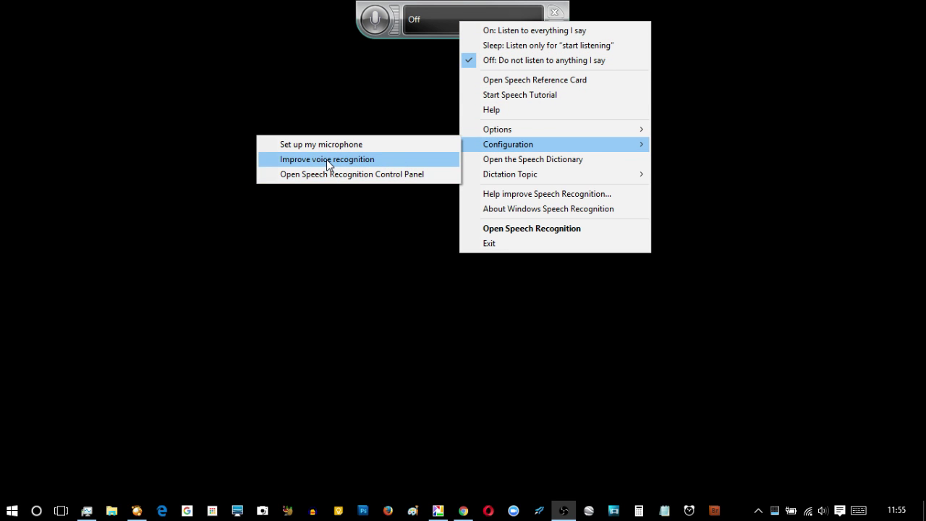
left_click(327, 159)
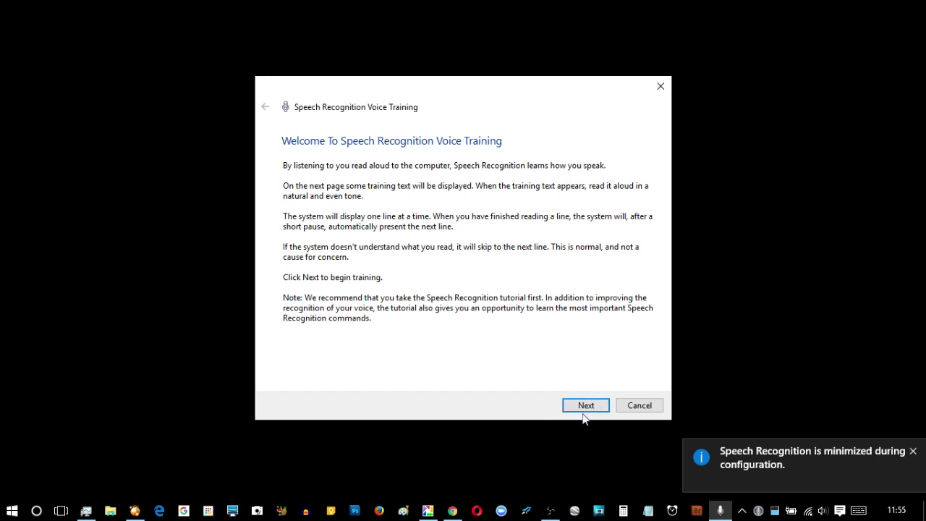
Start voice training by advancing to the reading text
left_click(585, 404)
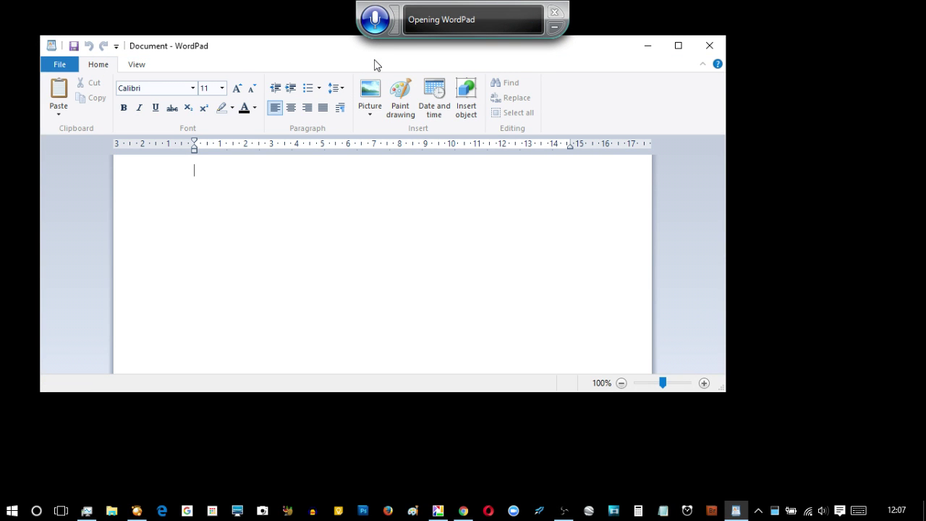
Dictate 'Hello' into WordPad, then open the speech bar's options menu
type("Hello")
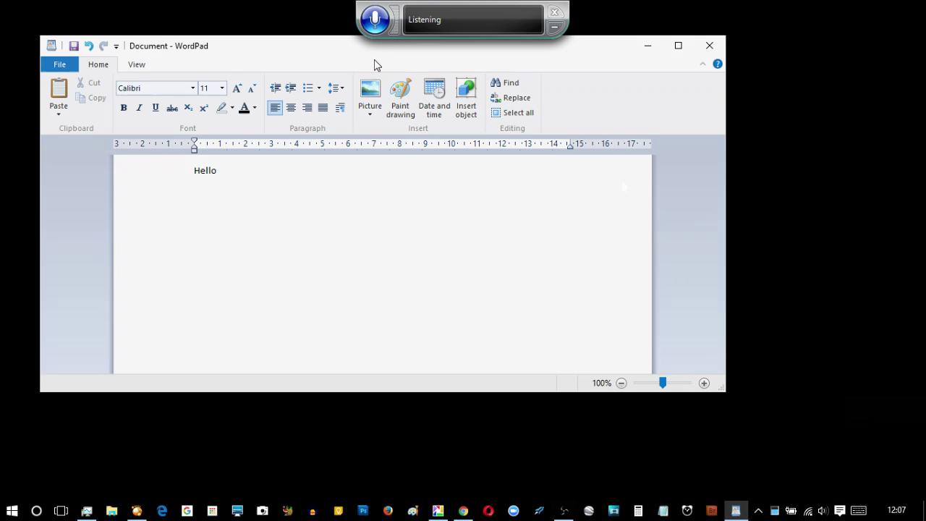
right_click(375, 19)
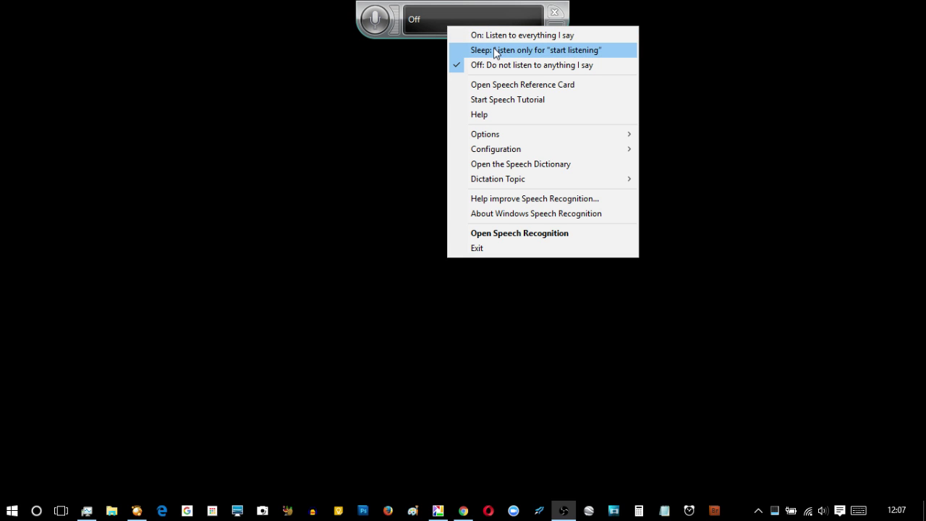
mouse_move(522, 84)
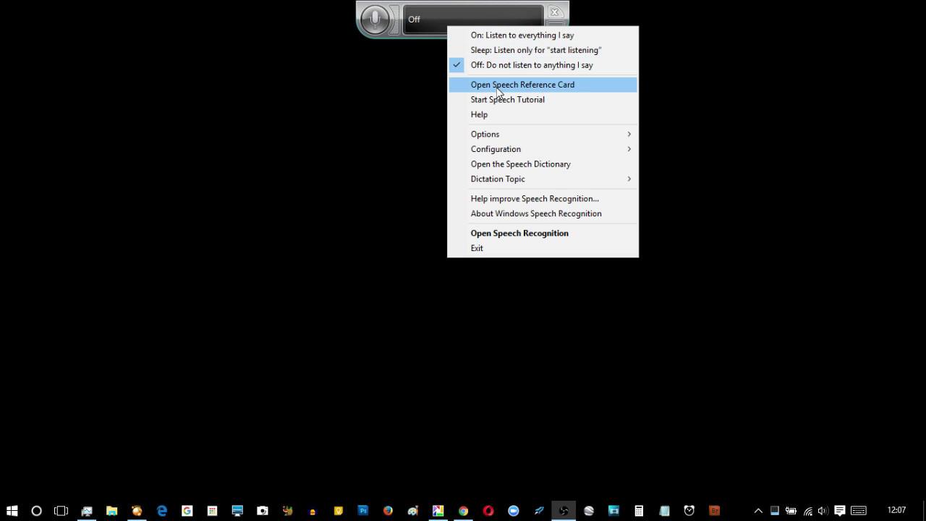
left_click(522, 84)
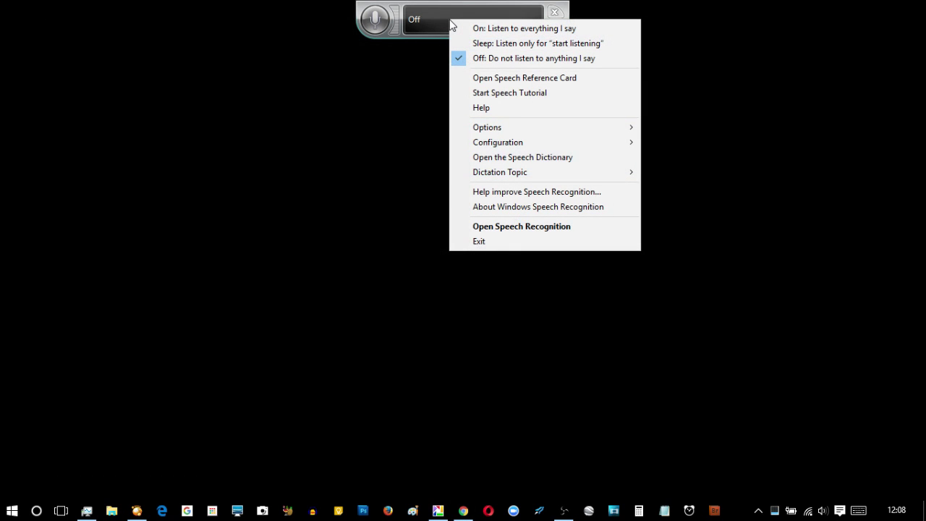
mouse_move(514, 33)
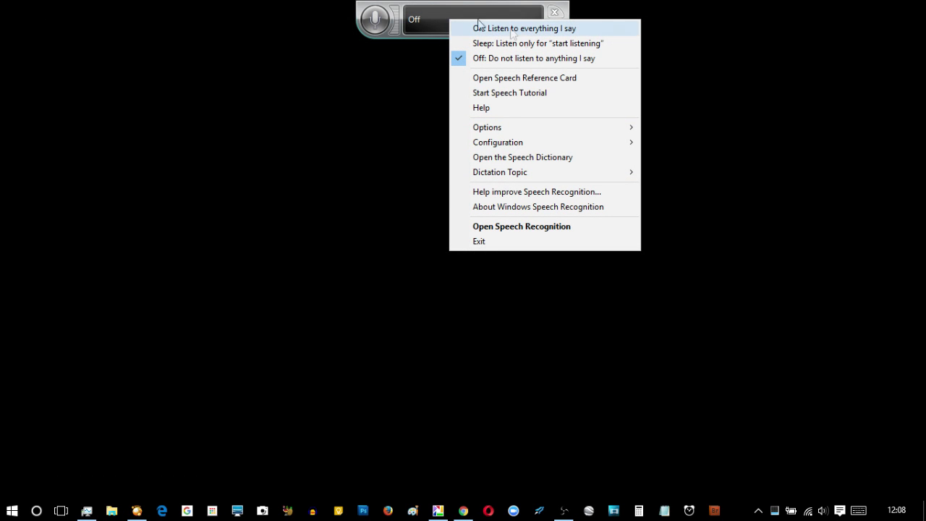
mouse_move(487, 127)
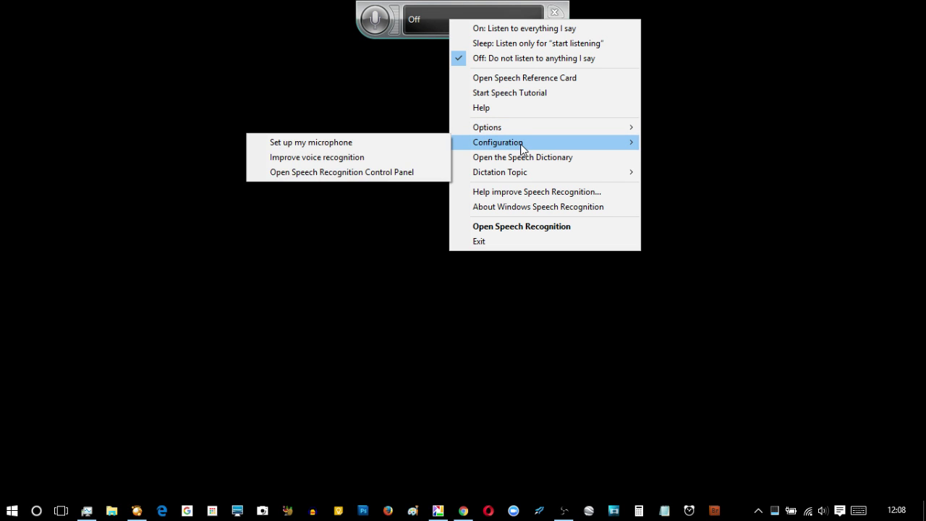
left_click(522, 157)
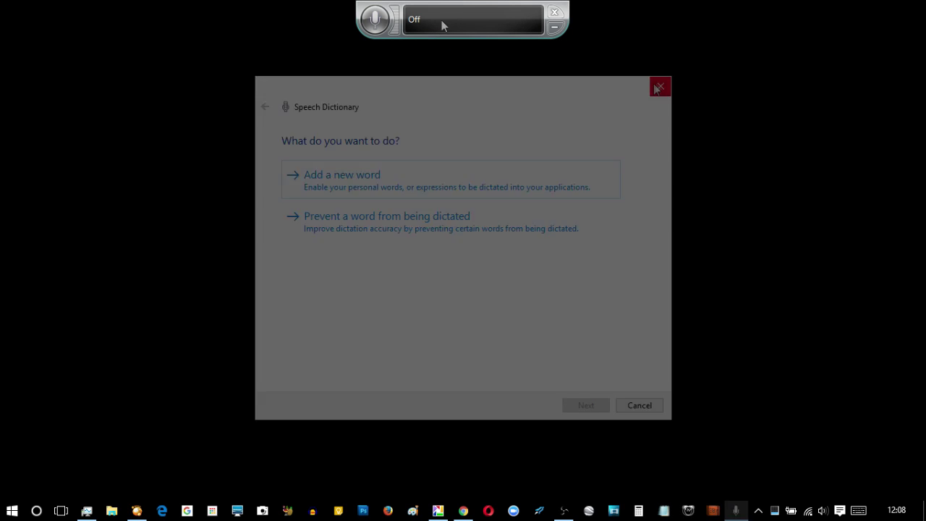
left_click(658, 87)
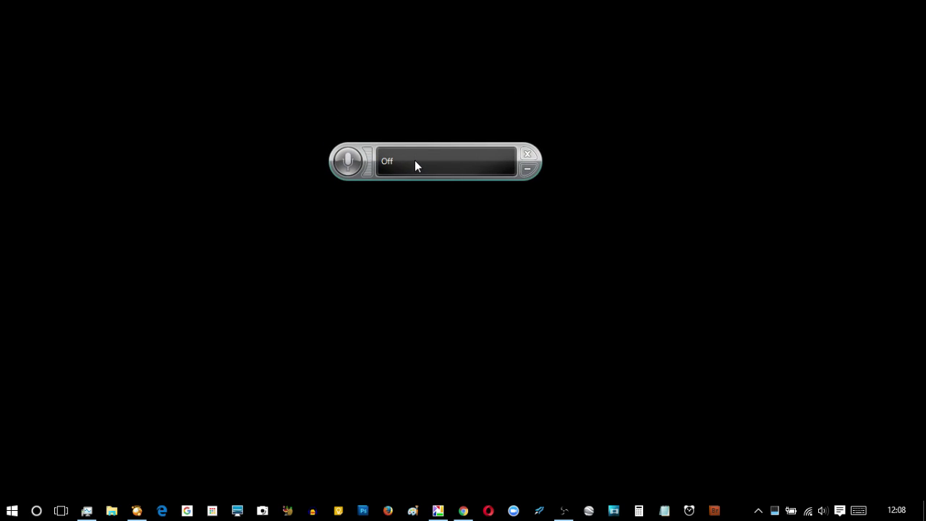
left_click_drag(434, 161, 454, 19)
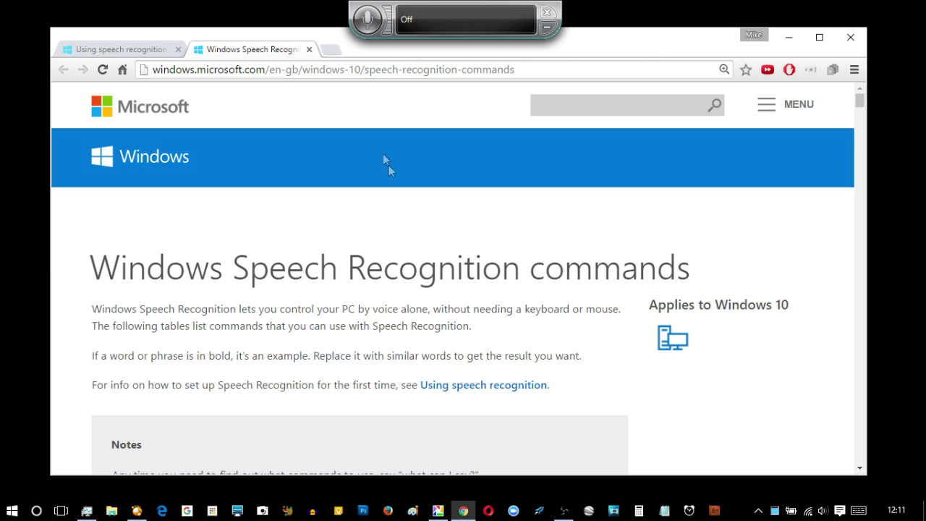
Scroll the speech recognition commands page down to the symbol commands like smiley face
scroll("down", 3)
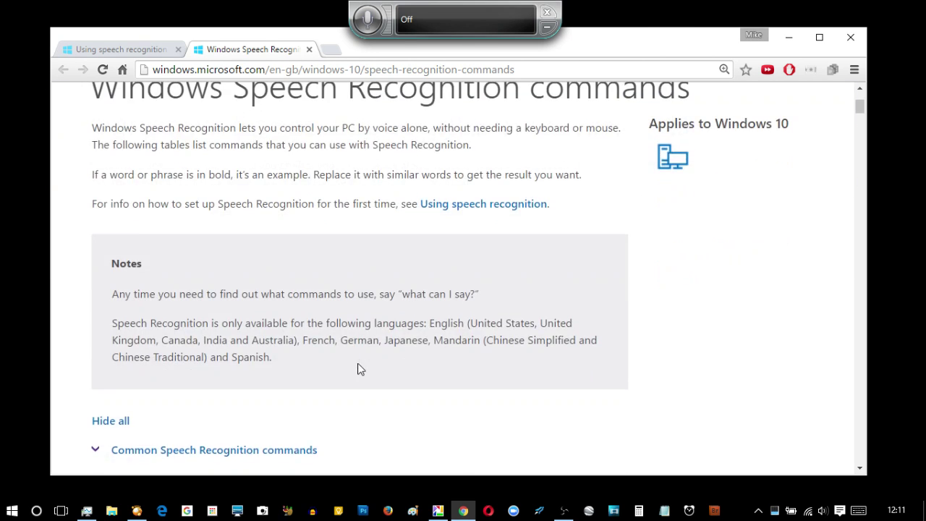
scroll("down", 3)
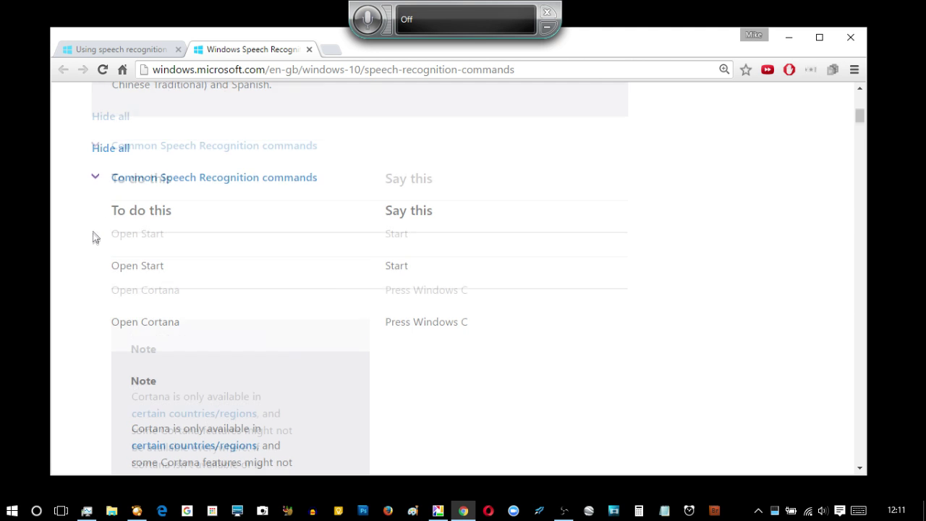
scroll("down", 3)
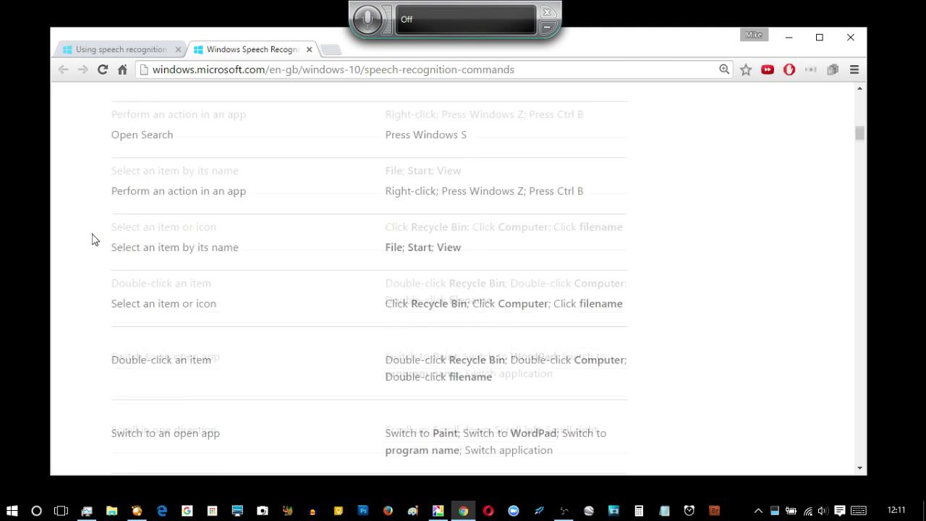
scroll("down", 3)
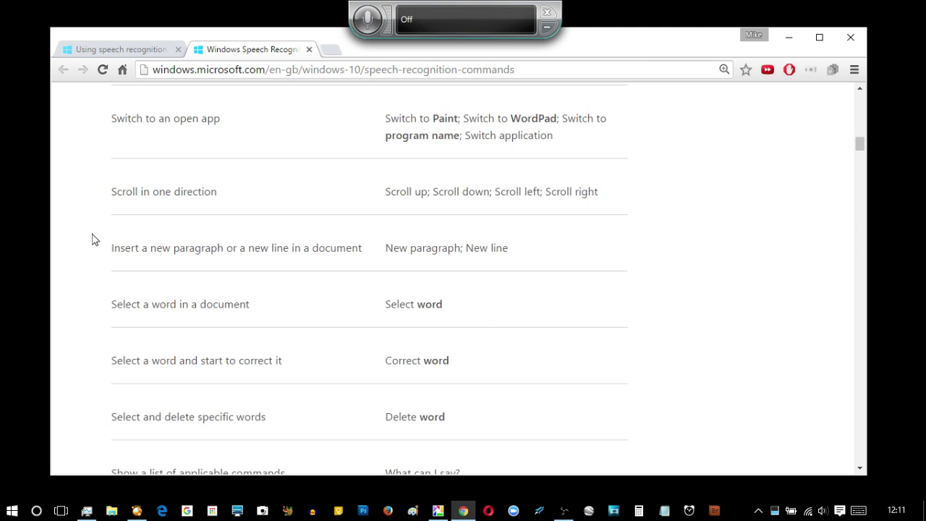
scroll("down", 3)
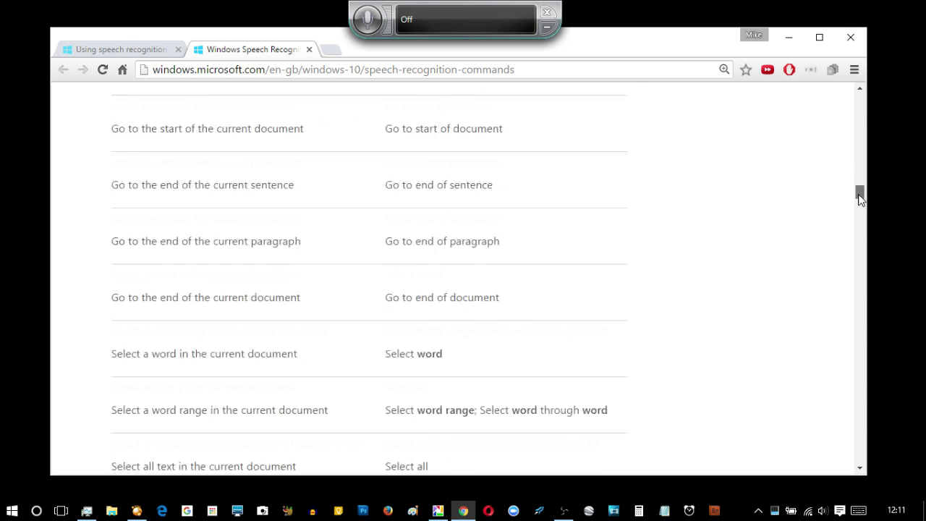
scroll("down", 3)
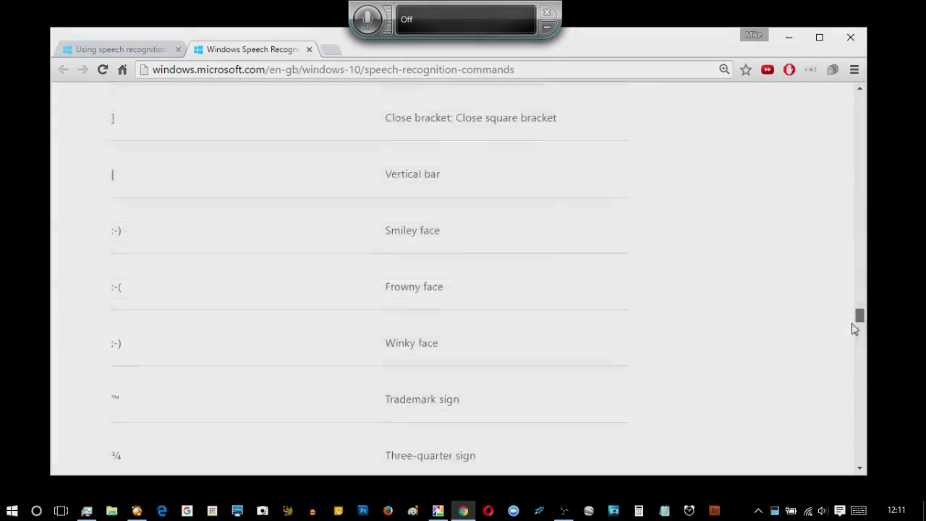